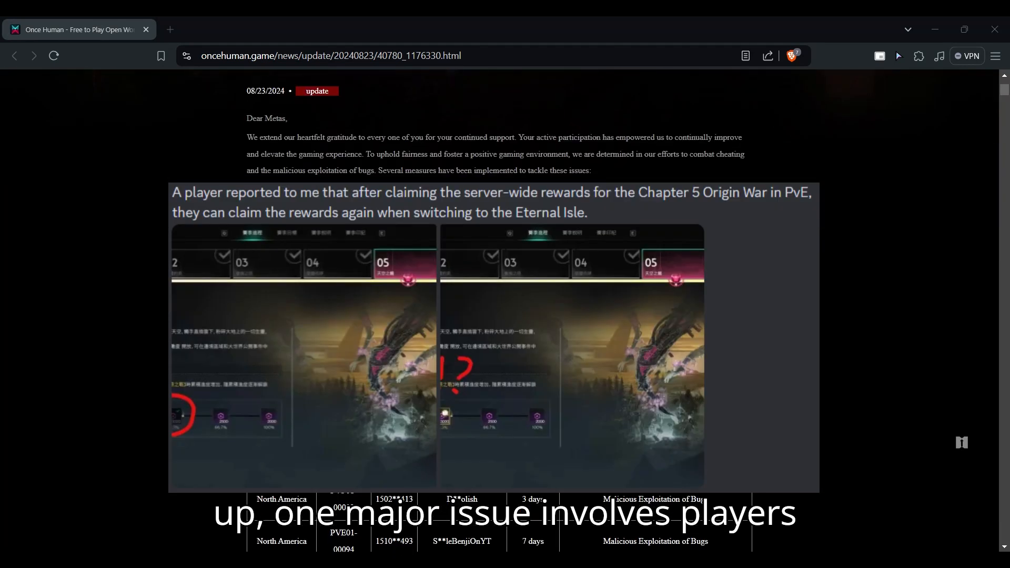
scroll("down", 3)
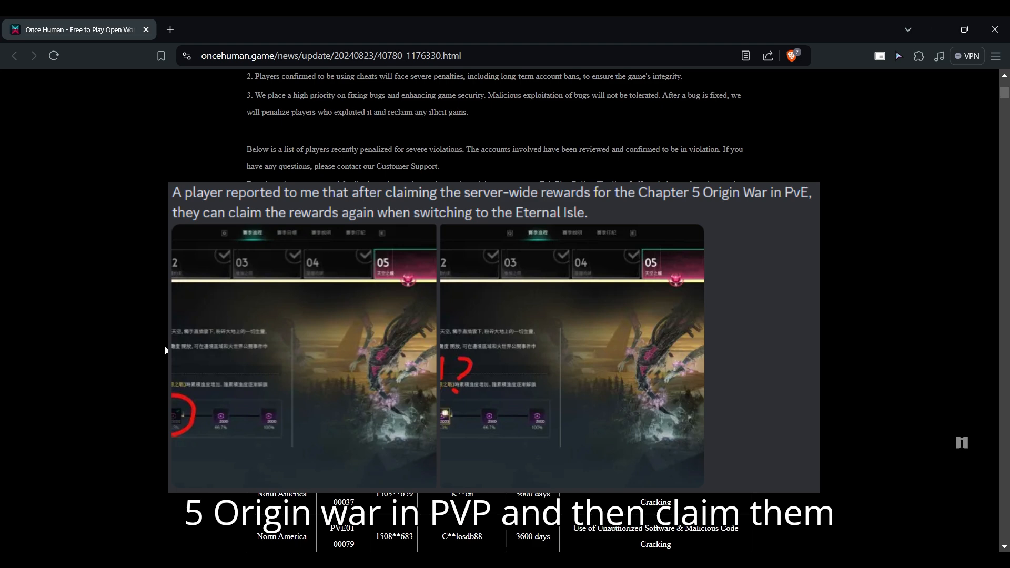
scroll("down", 3)
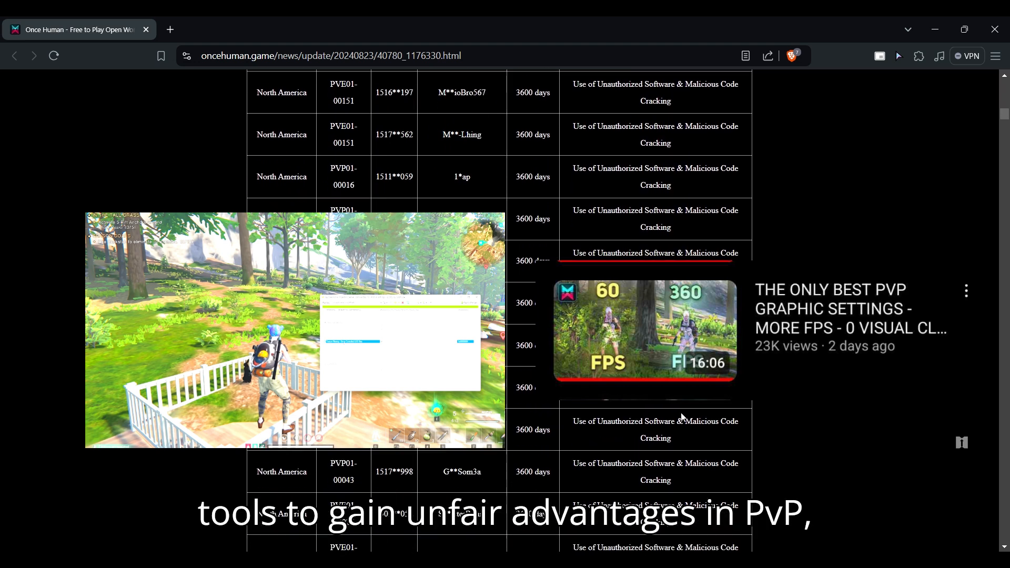
scroll("down", 3)
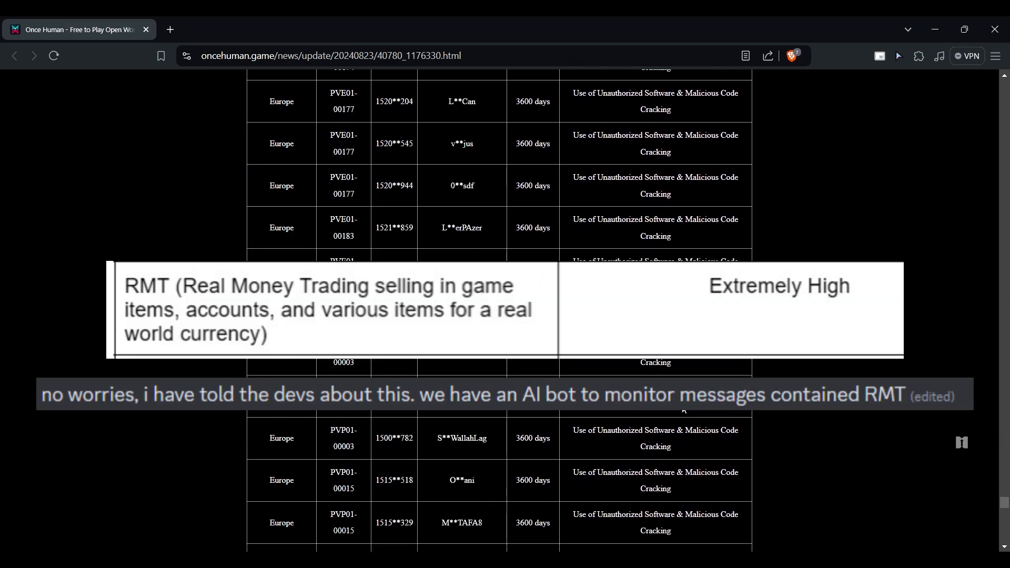
scroll("down", 3)
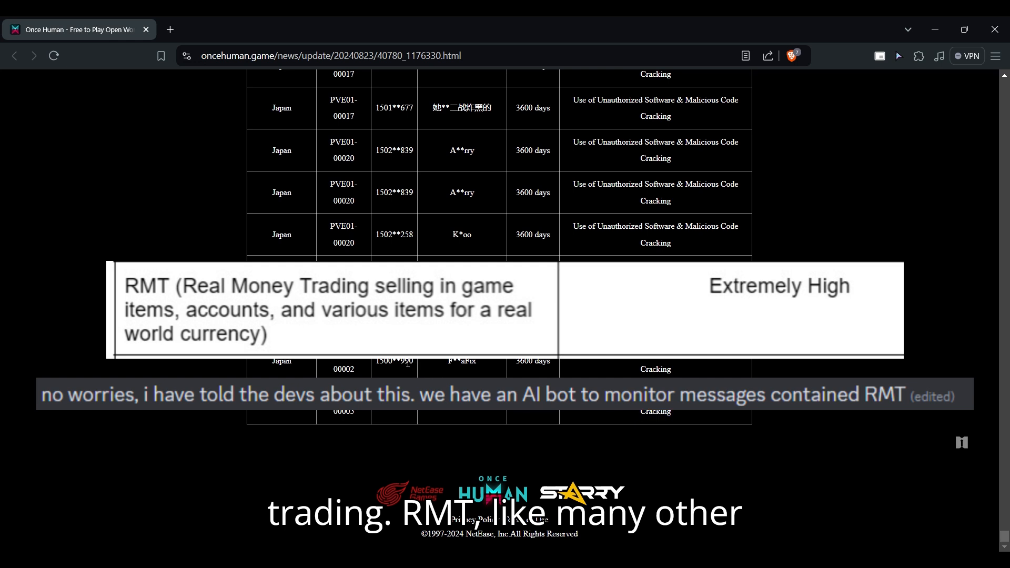
scroll("down", 3)
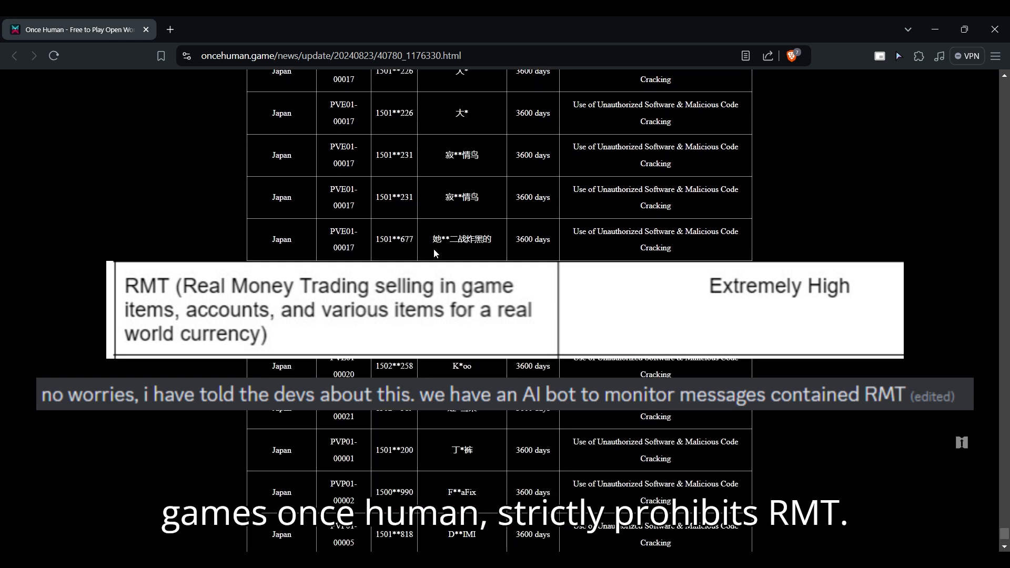